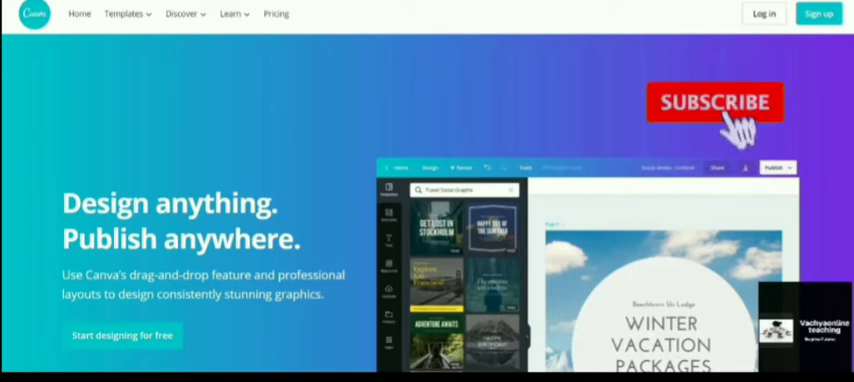
Step: Sign in to the Canva account using Log in on the landing page
click(714, 102)
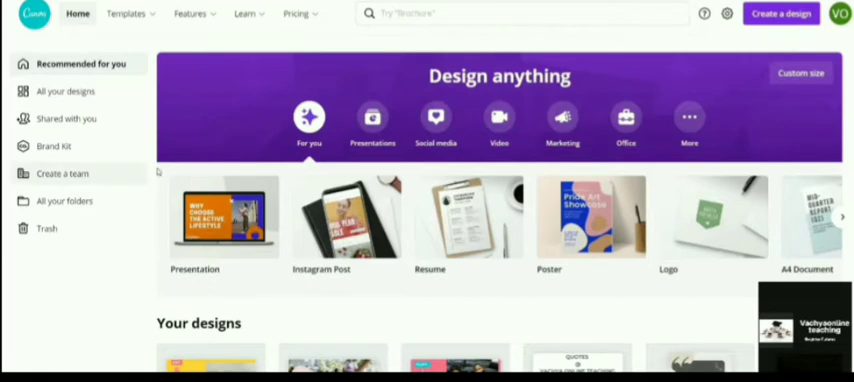
mouse_move(524, 281)
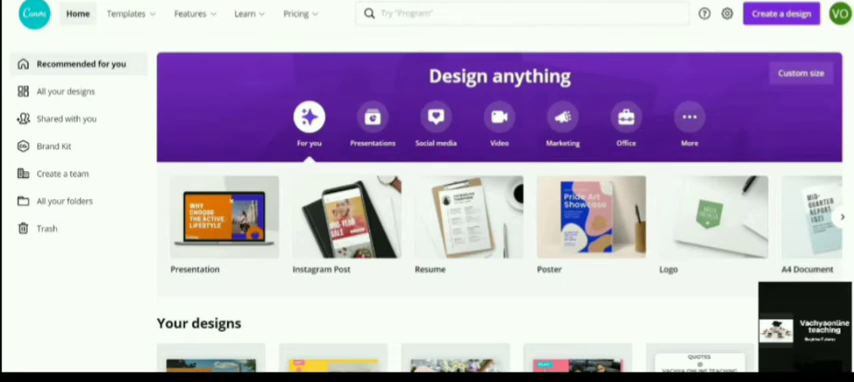
Step: Search Canva for 'youtube thumbnail' and choose the YouTube Thumbnail suggestion
click(520, 13)
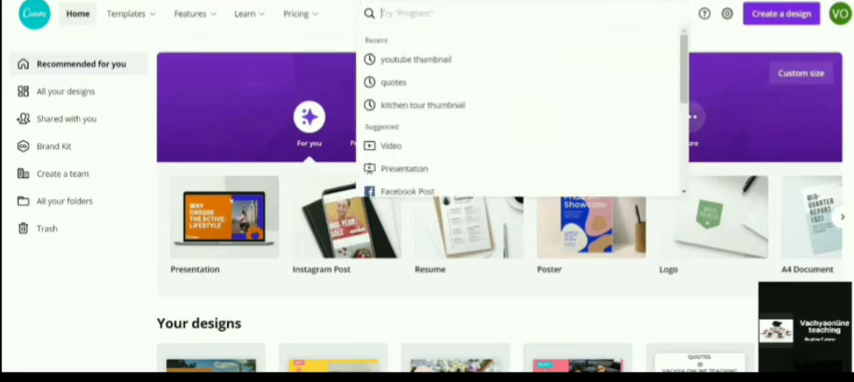
text(youtube thumbnail)
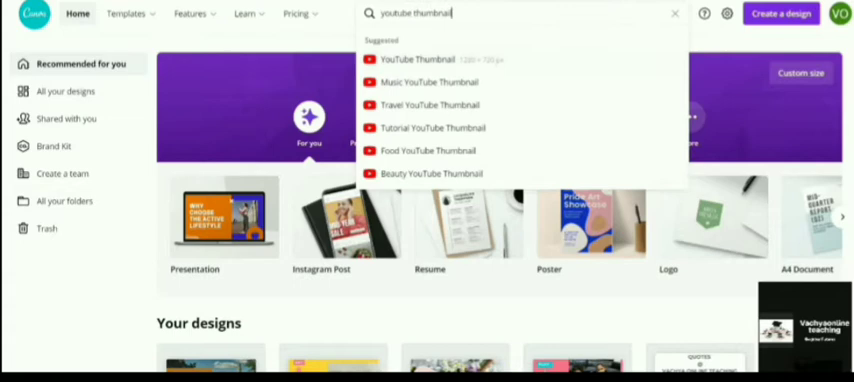
click(427, 59)
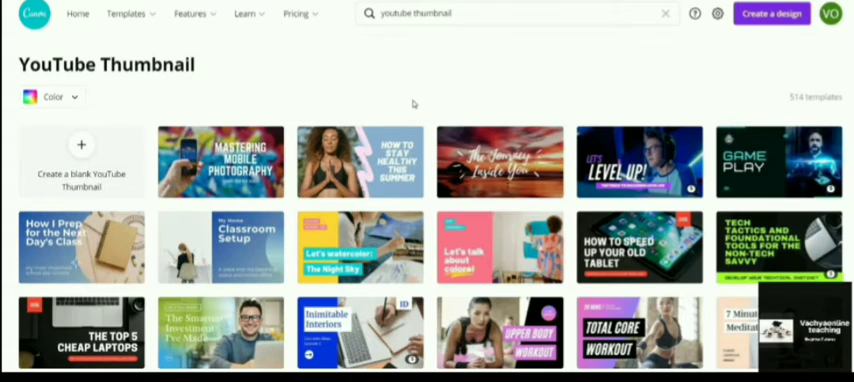
mouse_move(458, 113)
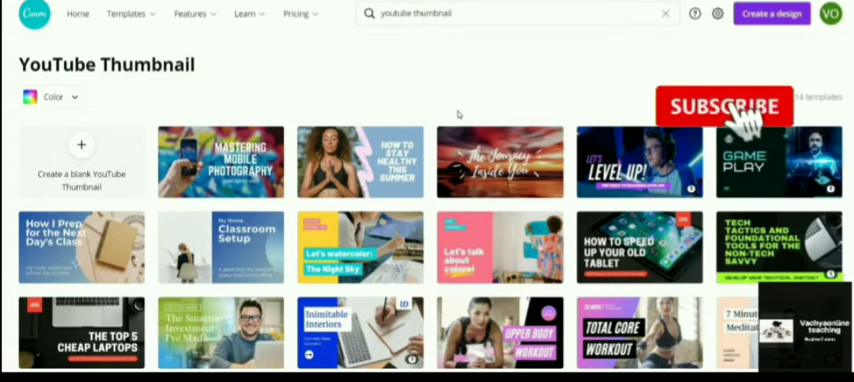
Step: Open the brown Labrador dog birthday thumbnail template in the editor
click(725, 106)
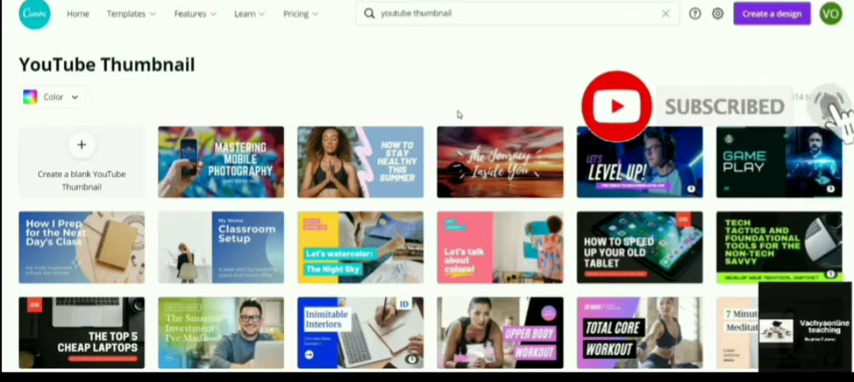
scroll(down, 3)
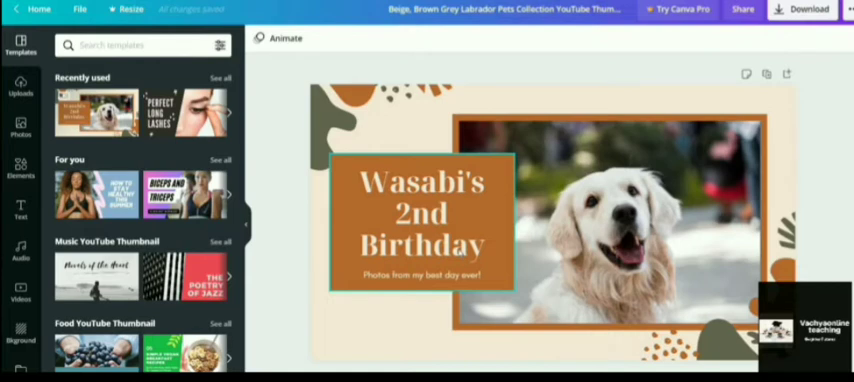
Step: Replace the 'Wasabi's 2nd Birthday' headline with 'HOW TO DESIGN THUMBNAIL USING CANVA'
click(422, 211)
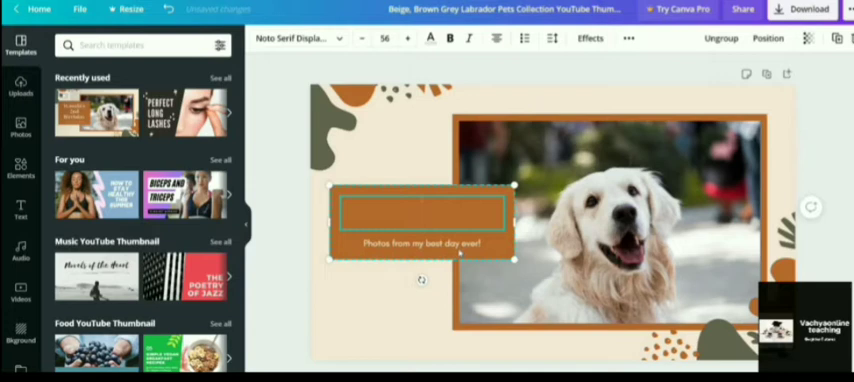
text(HOW TO)
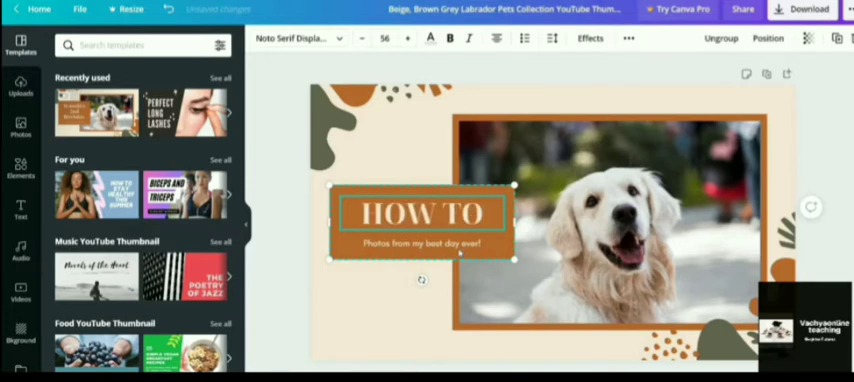
text(DESIGN)
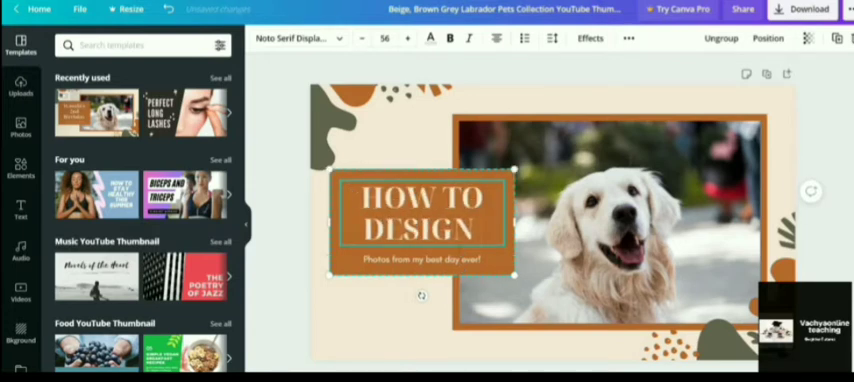
text(THUMBNAIL USING)
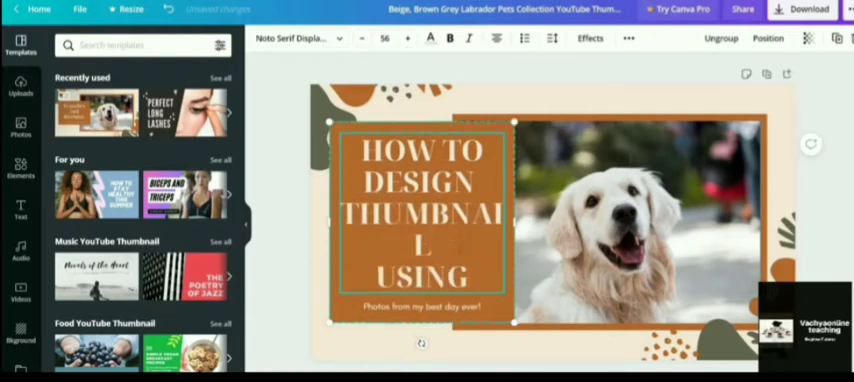
text(CANVA)
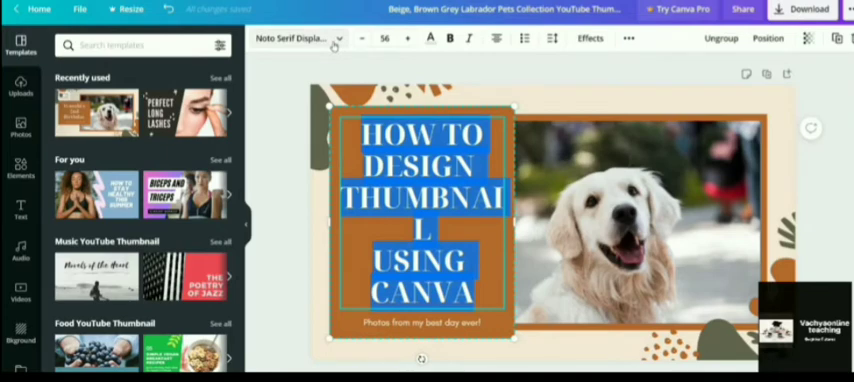
Step: Set the headline to Abhaya Libre Regular at size 60, then choose its text colour
click(295, 38)
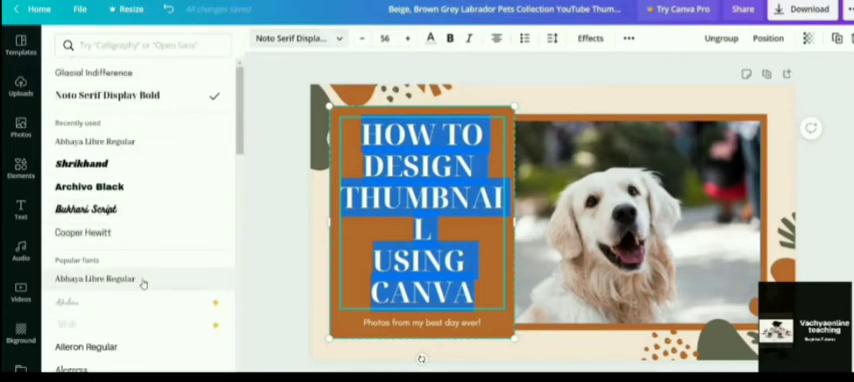
click(94, 278)
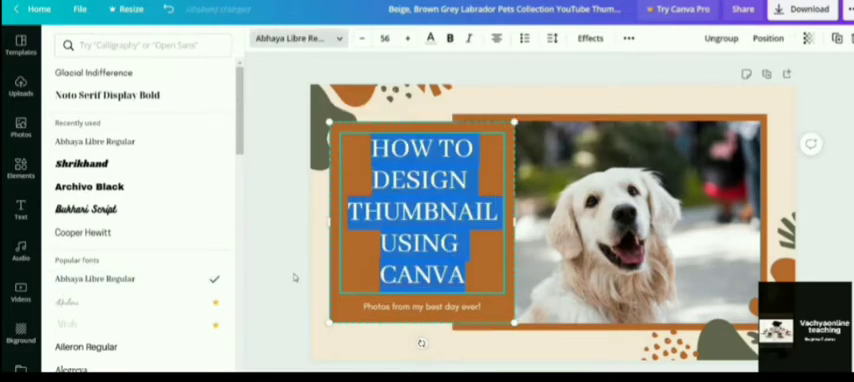
click(20, 47)
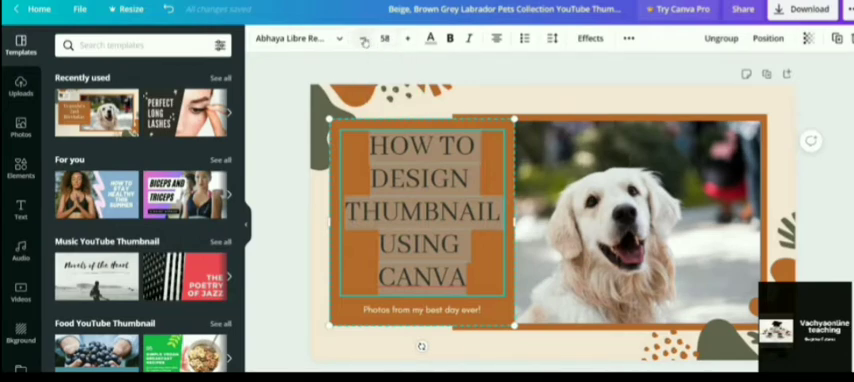
click(405, 38)
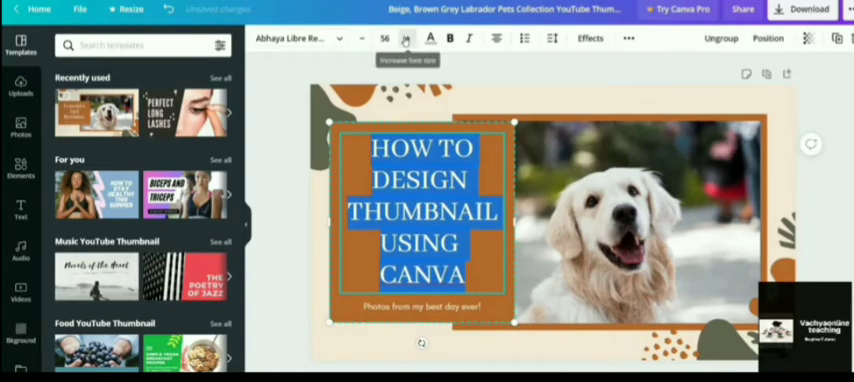
click(406, 38)
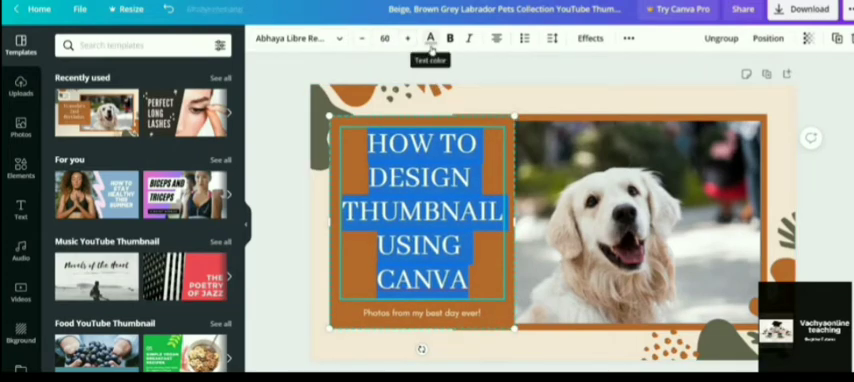
click(430, 38)
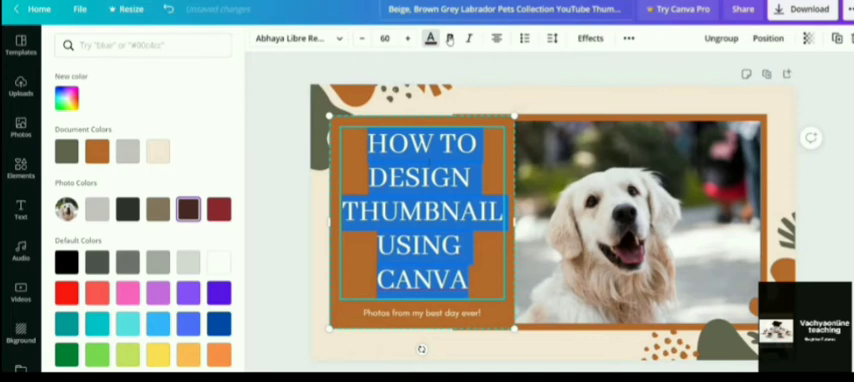
Step: Make the heading text white and fill its box with Aqua blue #00c2cb
click(450, 39)
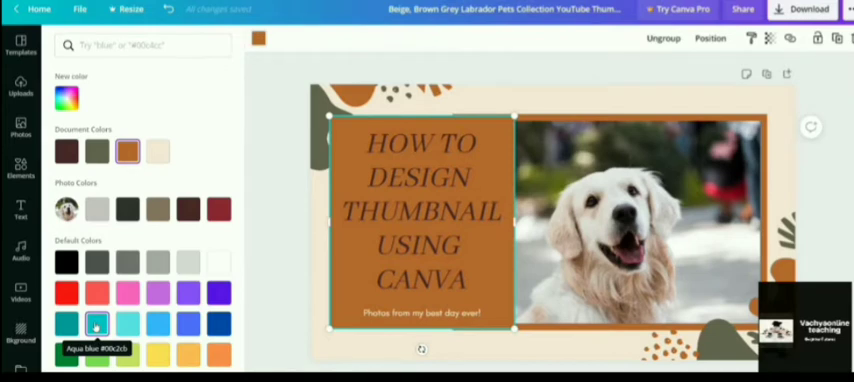
click(97, 324)
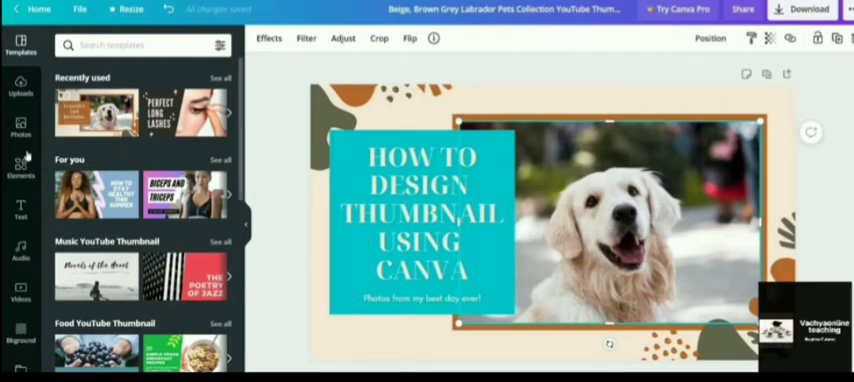
Step: Search the Photos library for 'youtube thumbnail' images
click(20, 127)
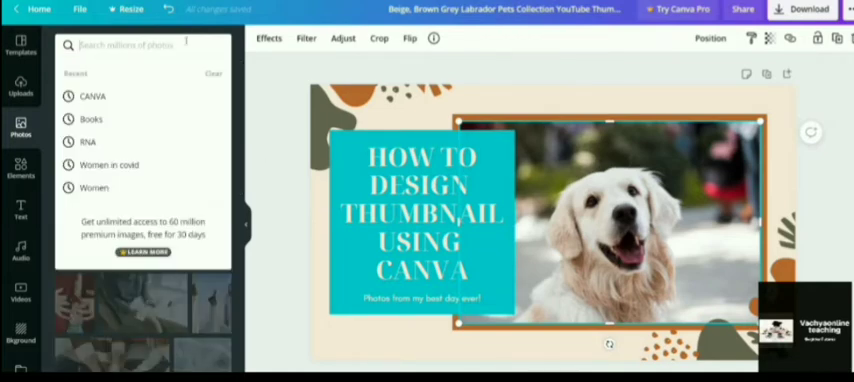
text(YOUTUV)
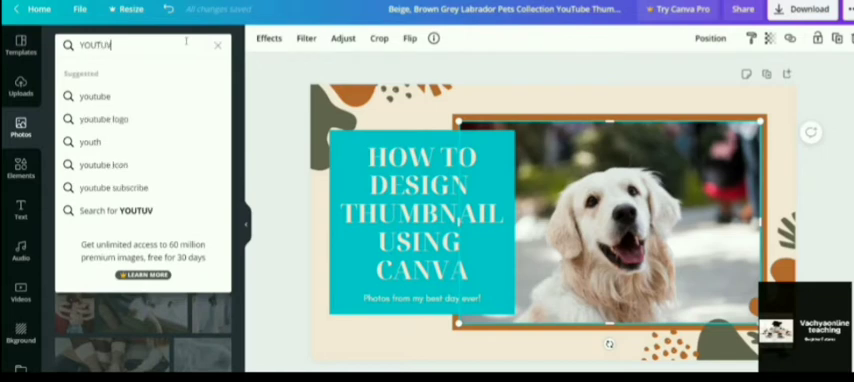
text(YOUTUBE TH)
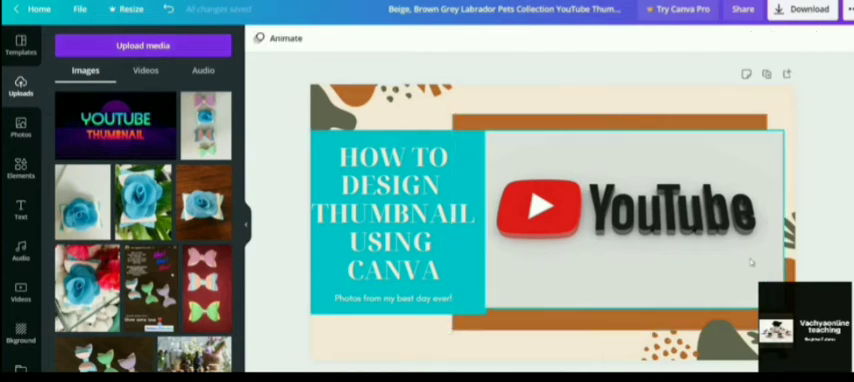
mouse_move(617, 267)
text(TRAILBLAZING MOM)
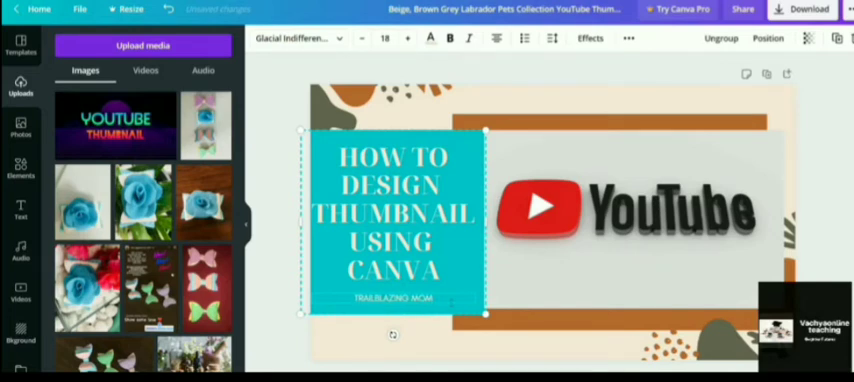
Step: Extend the caption to read 'TRAILBLAZING MOM &KIDS'
text(&)
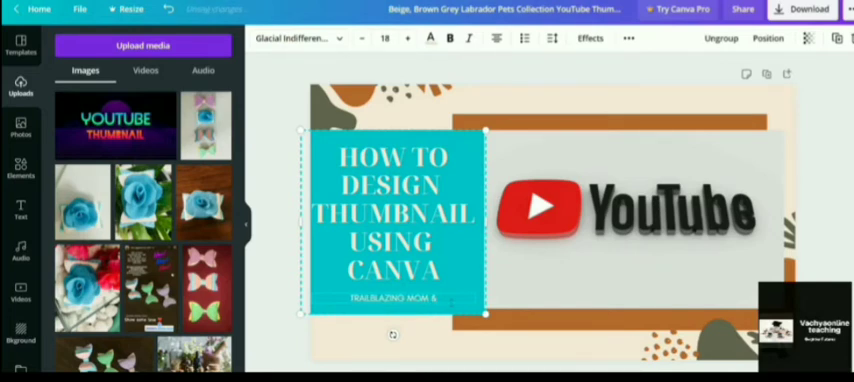
text(KIDS)
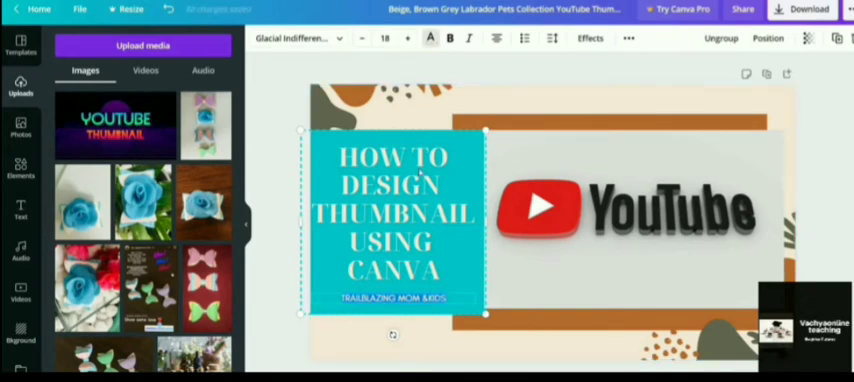
Step: Recolour the caption, trying pink and muted red before settling on dark grey
click(429, 38)
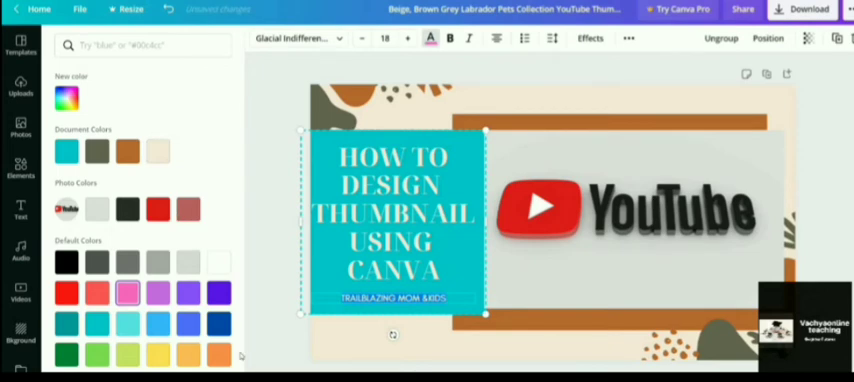
click(20, 93)
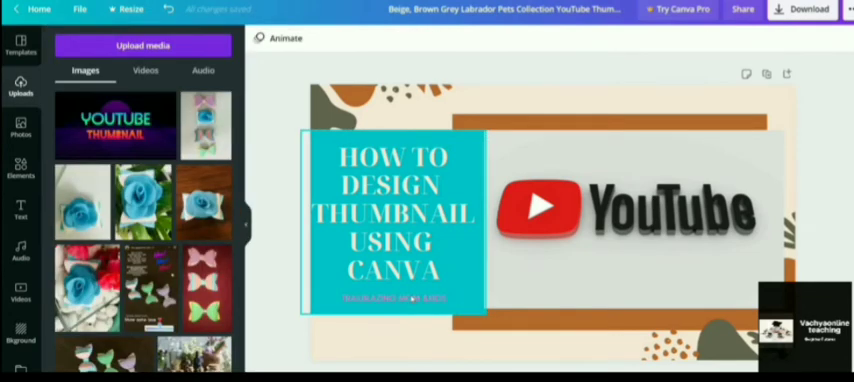
click(392, 220)
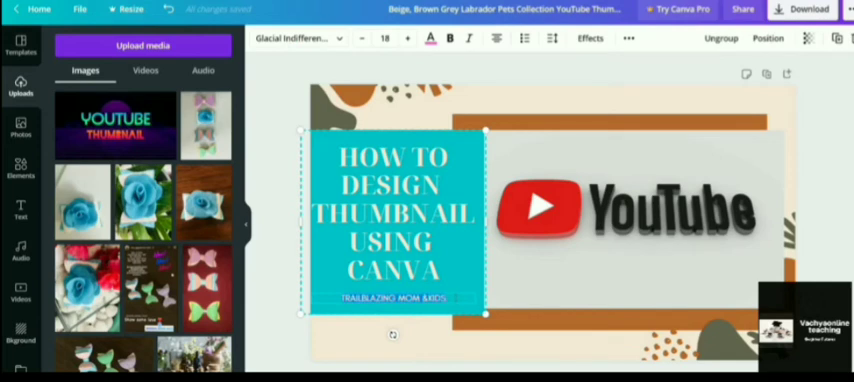
click(430, 38)
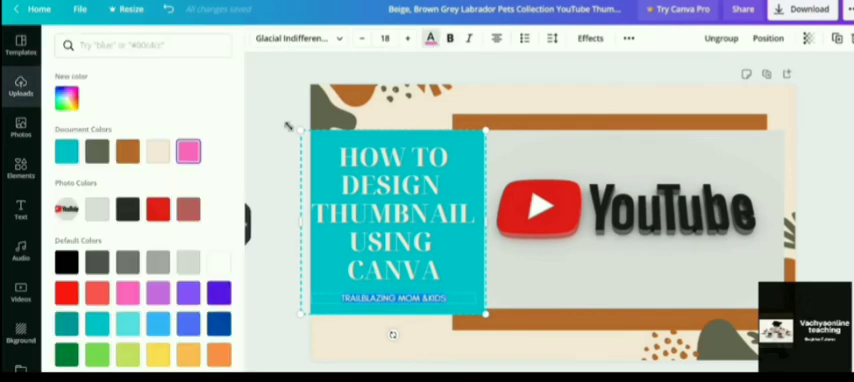
click(189, 208)
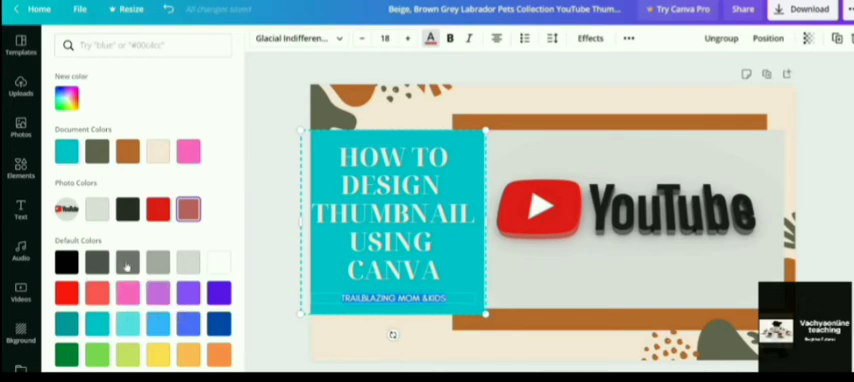
click(128, 262)
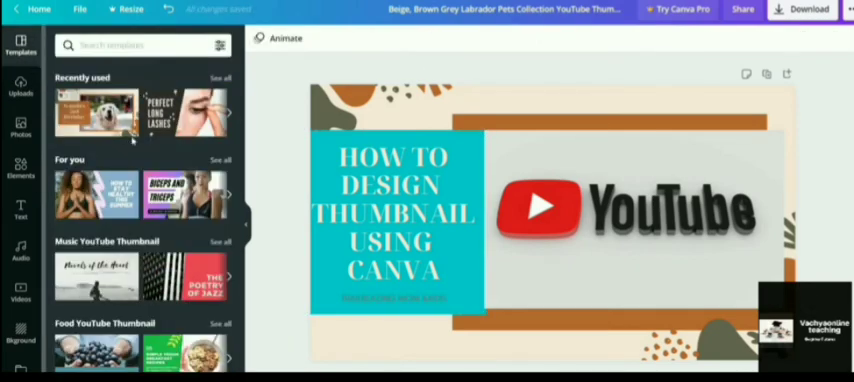
Step: Pick a different thumbnail style from the Templates side panel
click(96, 112)
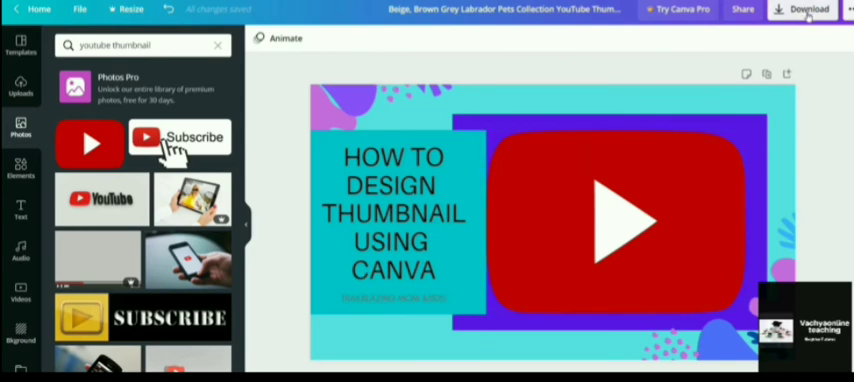
Step: Download the thumbnail design with the file type changed from PNG to JPG
click(801, 9)
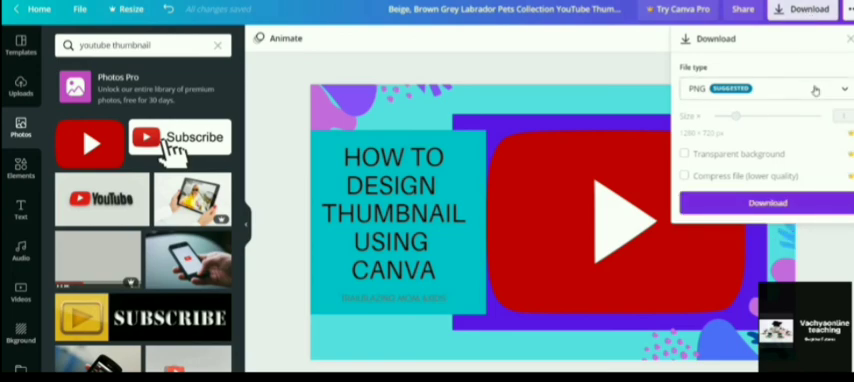
click(765, 88)
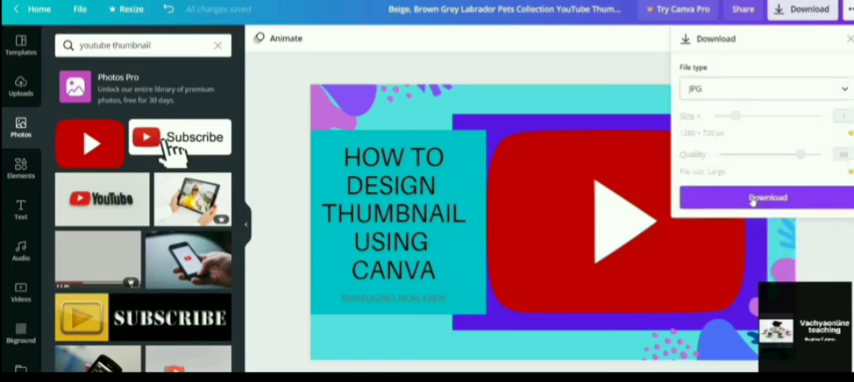
click(766, 197)
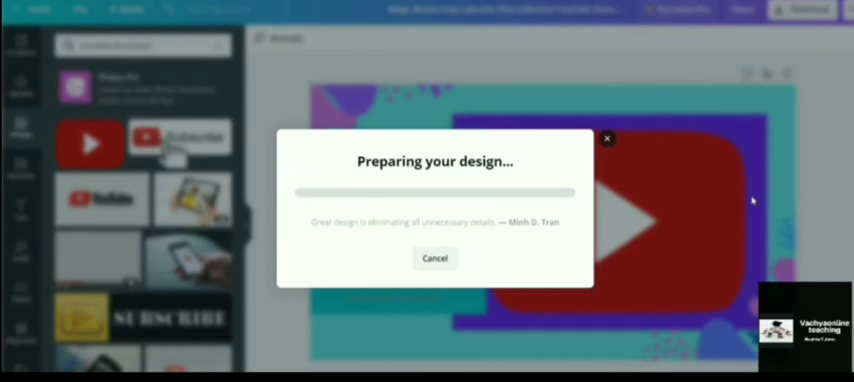